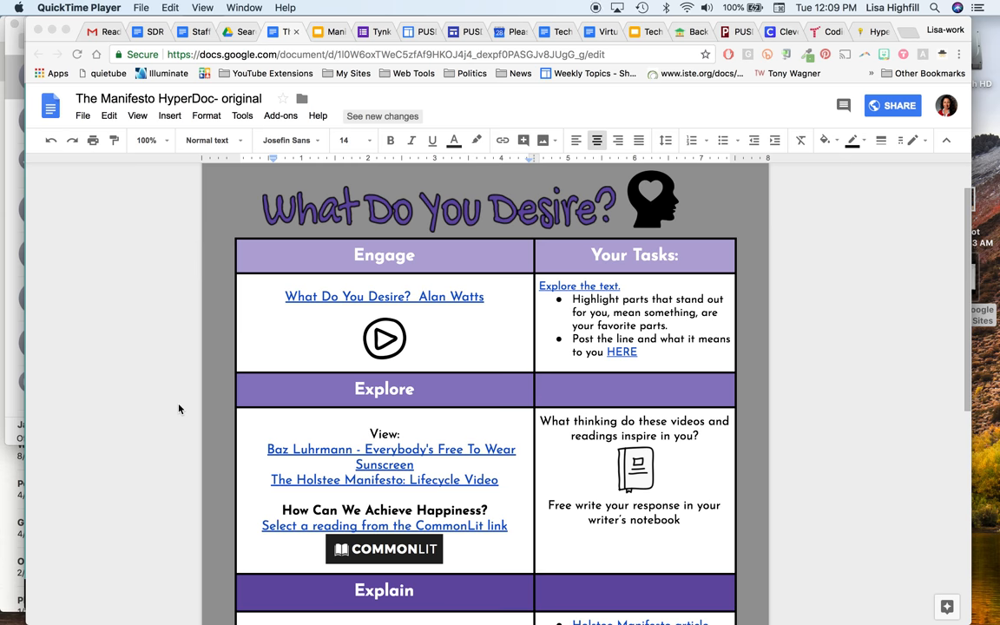
Review the HyperDoc down through its Engage, Explore, Explain and Apply rows to the HERE link.
scroll("down", 3)
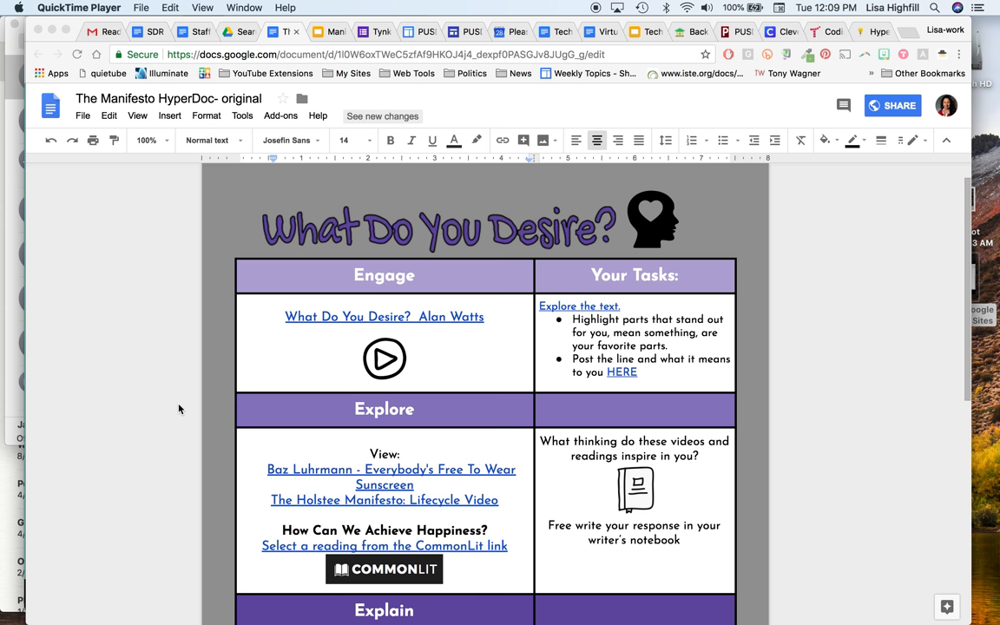
left_click(84, 115)
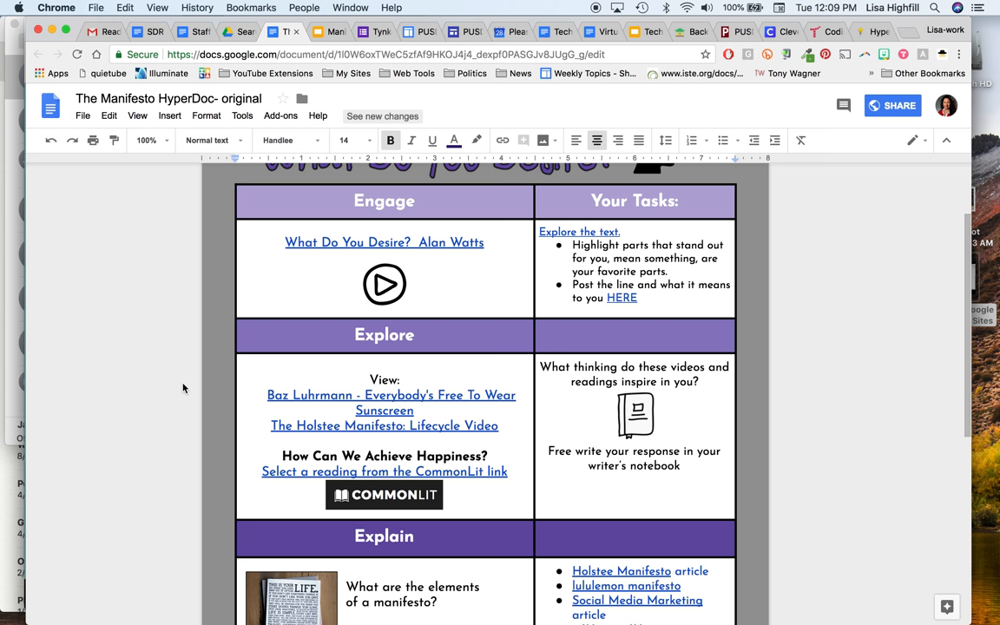
scroll("down", 3)
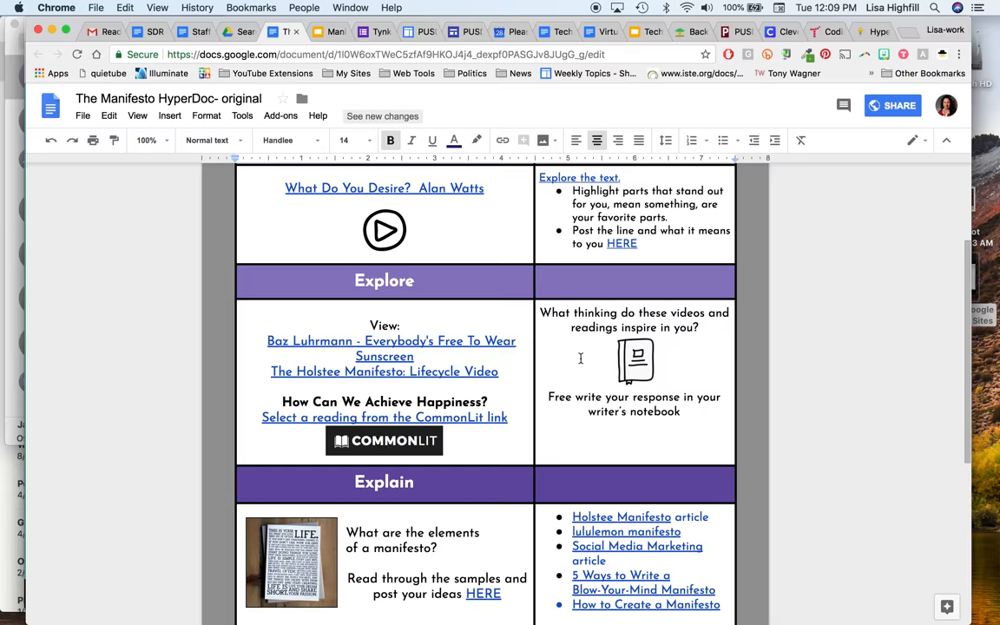
scroll("down", 3)
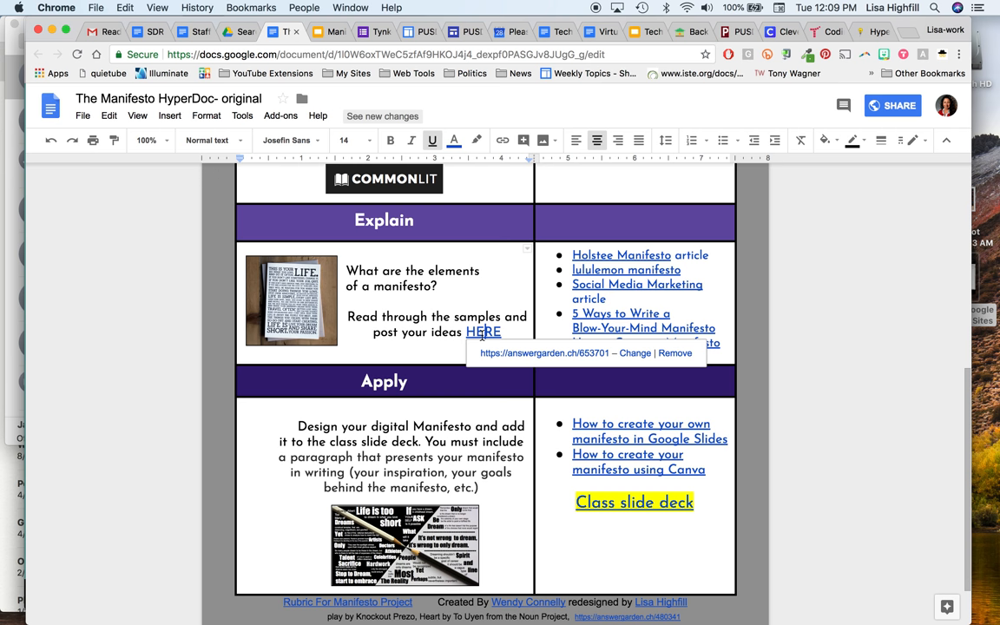
Open the old AnswerGarden on manifesto elements and begin creating a fresh garden from it.
left_click(482, 331)
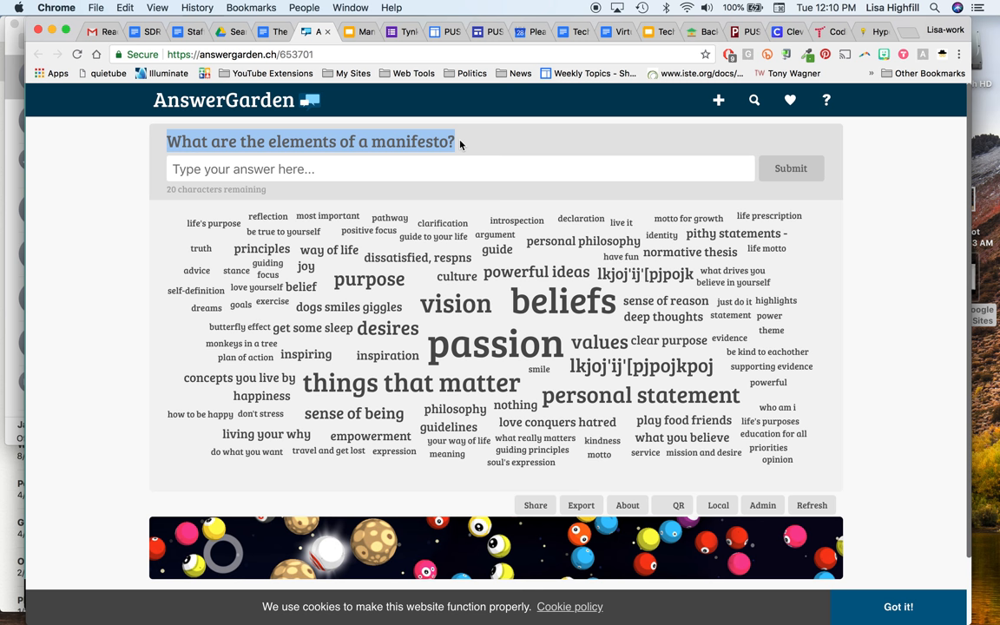
left_click(719, 99)
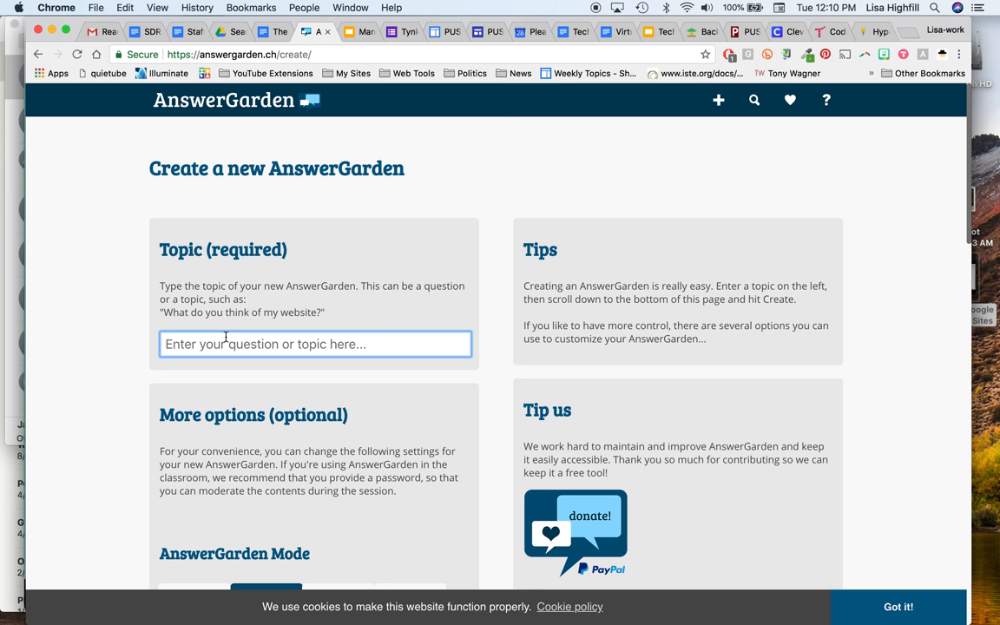
scroll("down", 3)
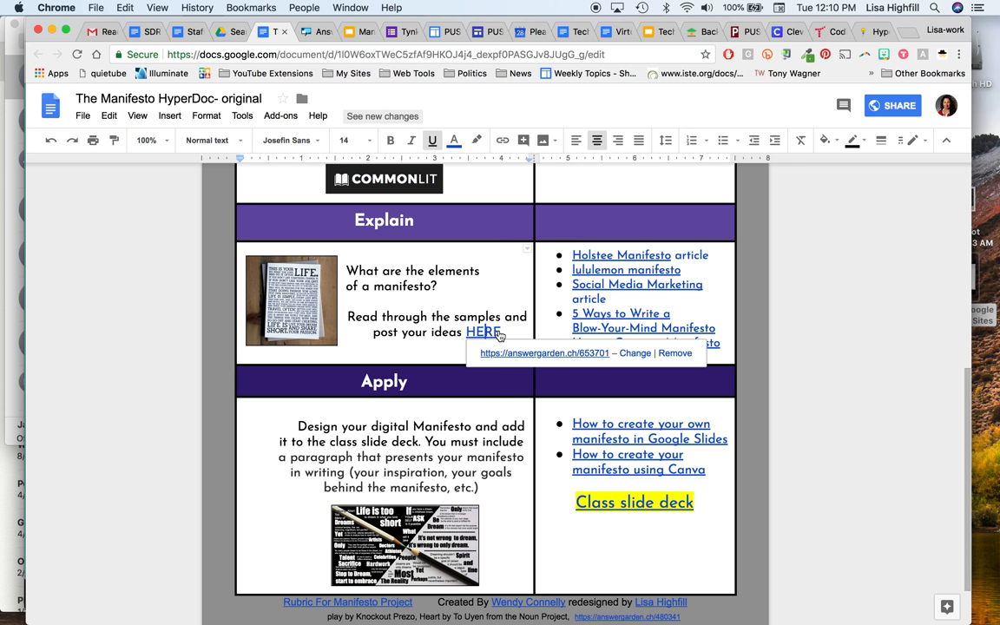
Repoint HERE to answergarden.ch/752315, then open the Class slide deck link.
left_click(635, 352)
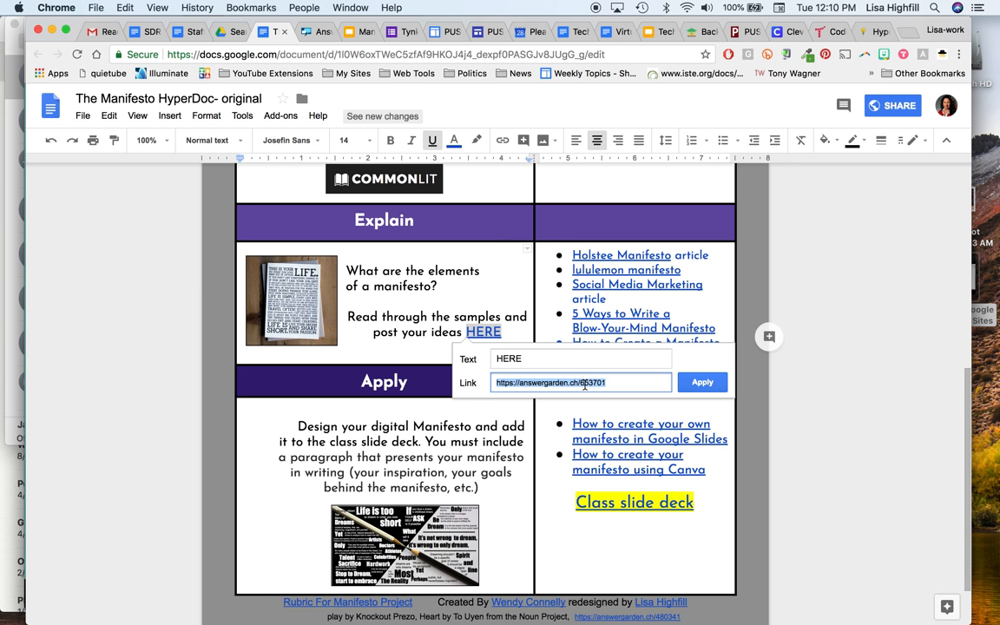
left_click(482, 331)
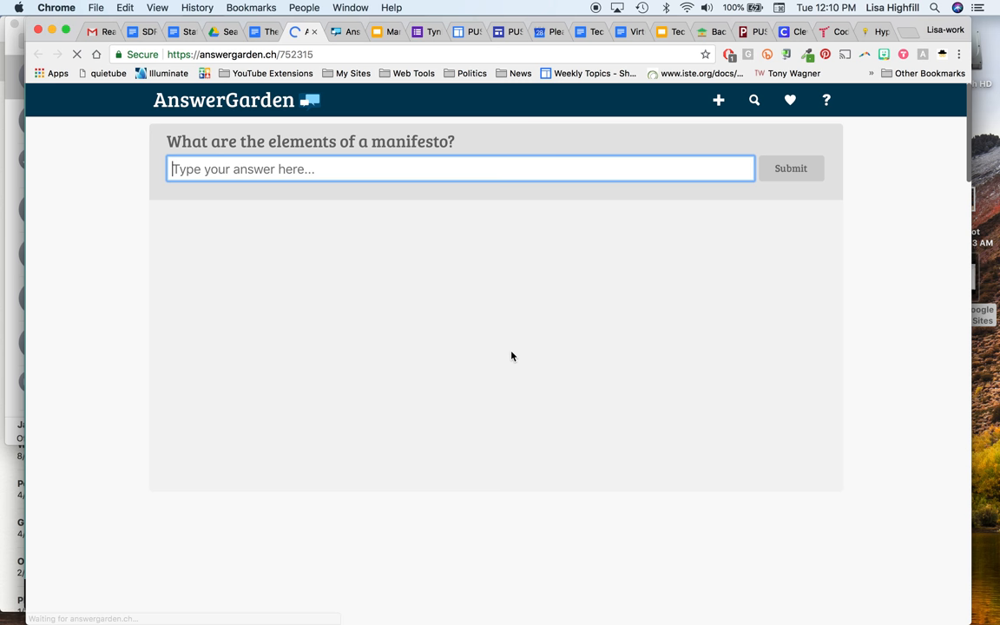
left_click(261, 31)
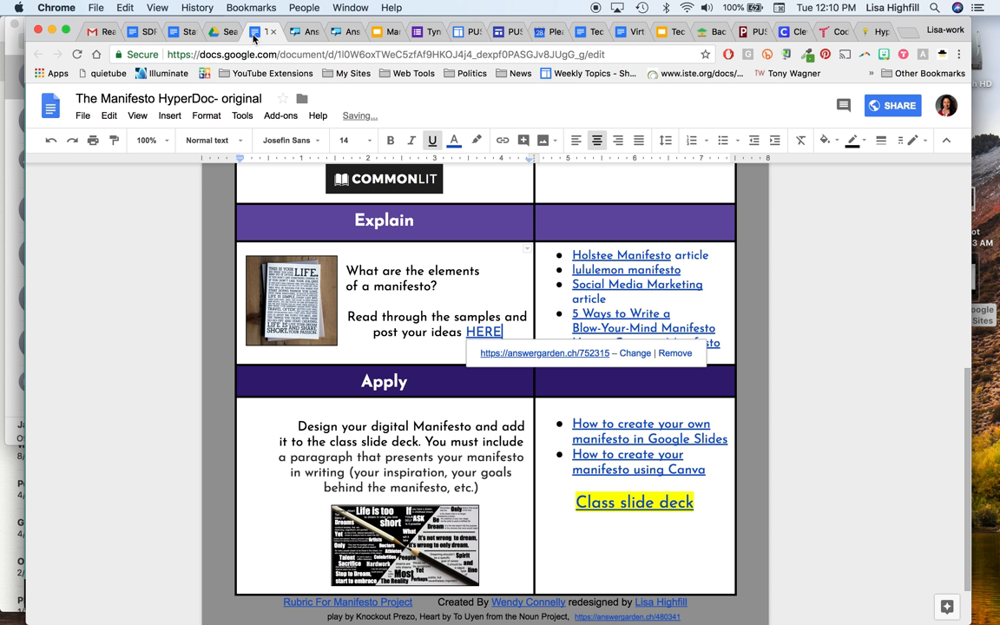
scroll("down", 3)
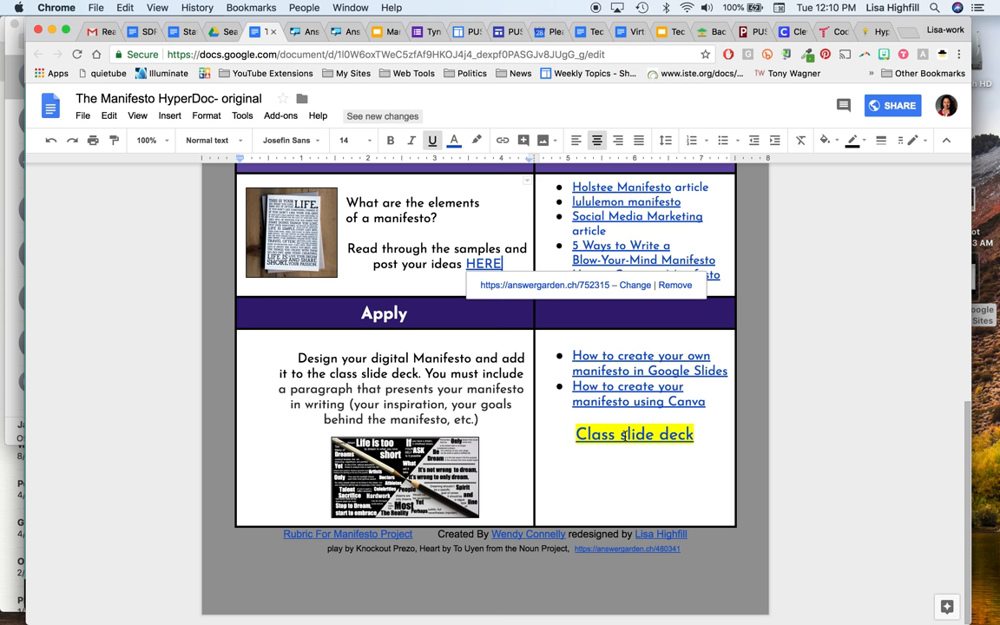
left_click(634, 434)
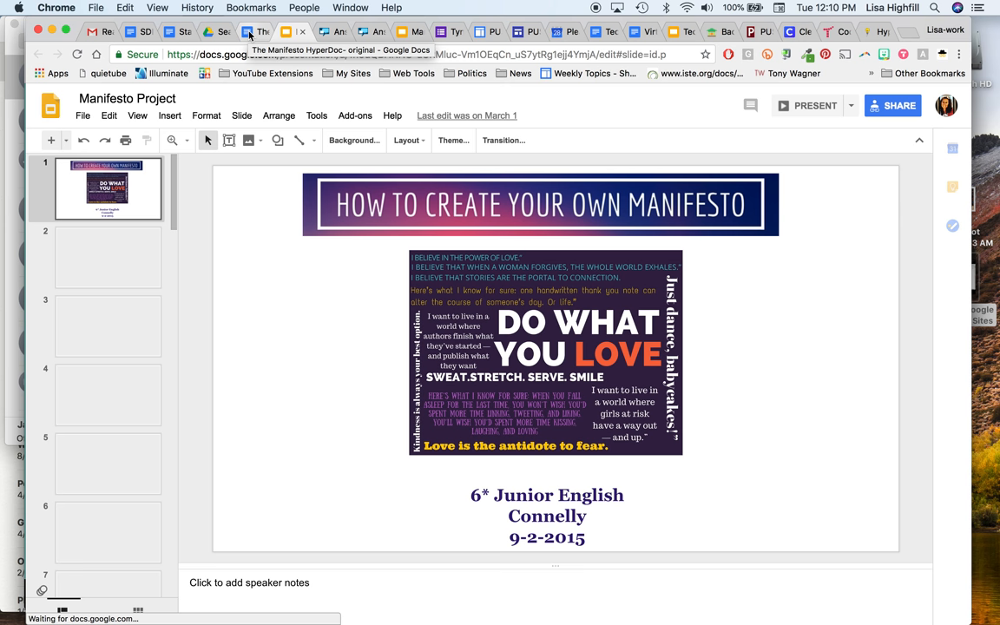
Make a copy of the Manifesto Project deck into My Drive and open it.
left_click(84, 115)
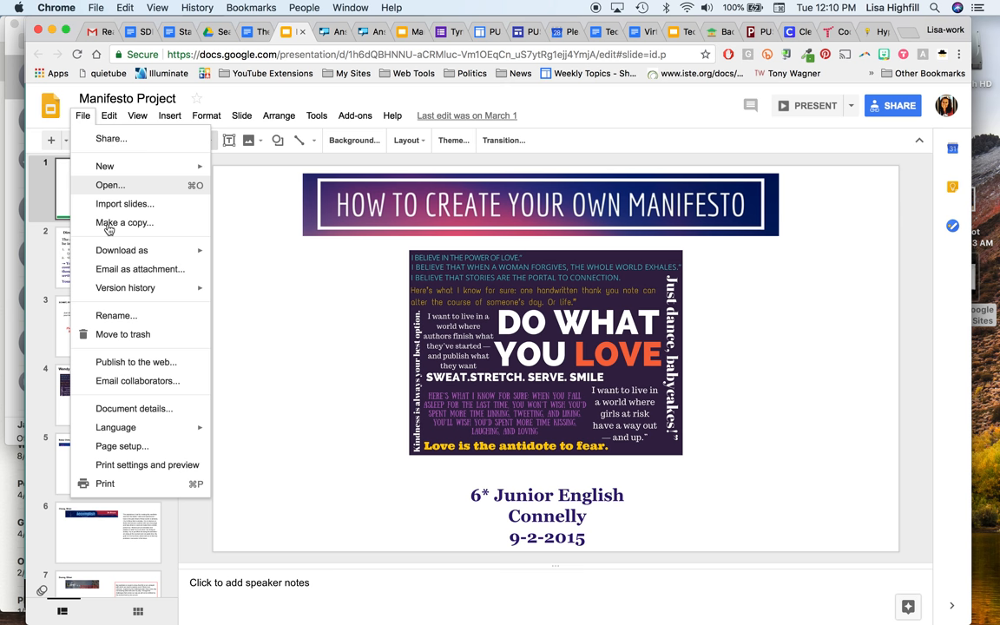
left_click(125, 223)
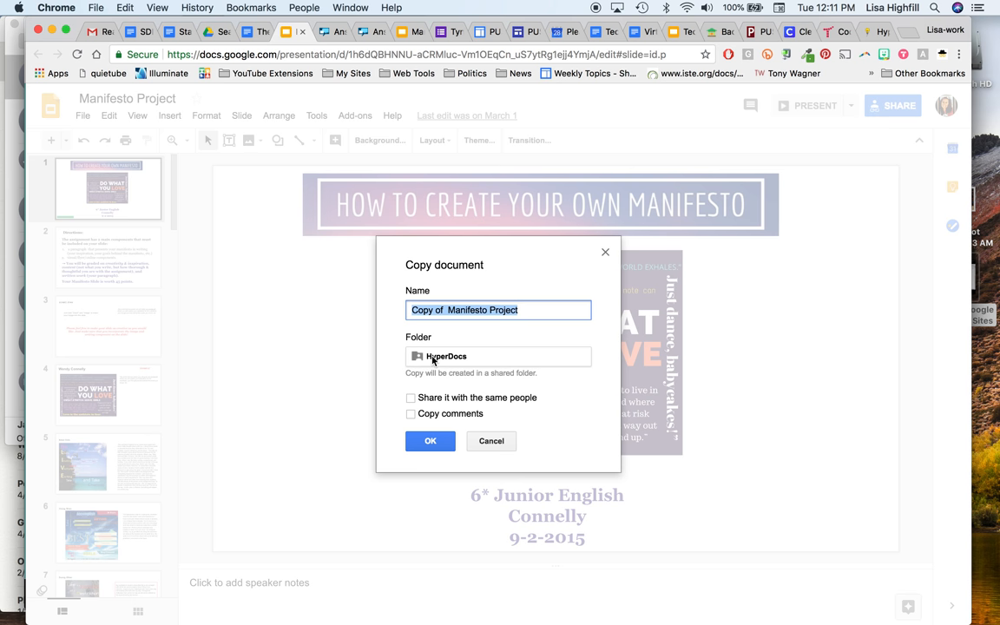
left_click(498, 356)
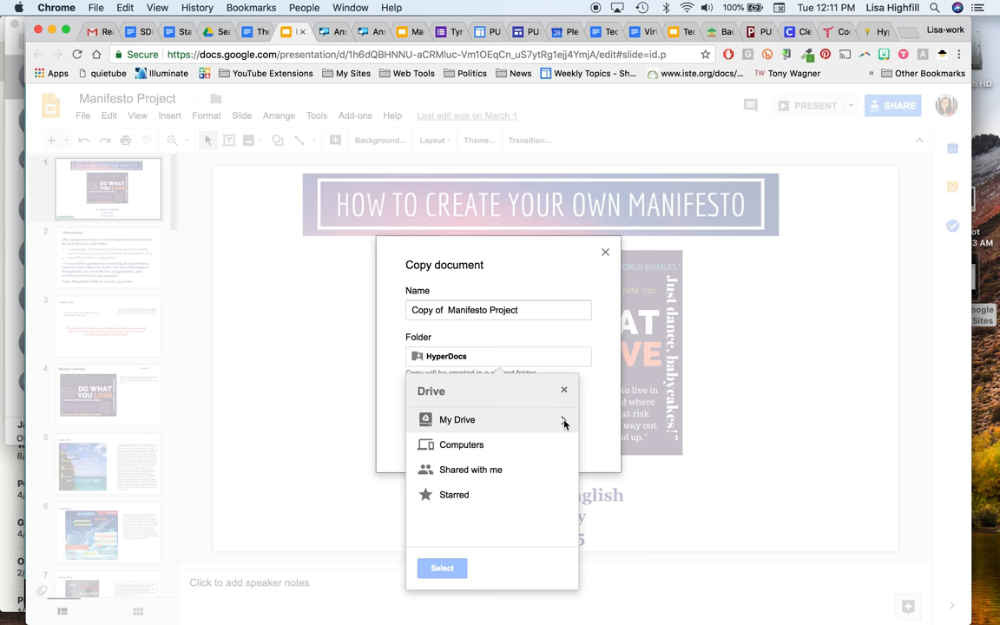
left_click(457, 418)
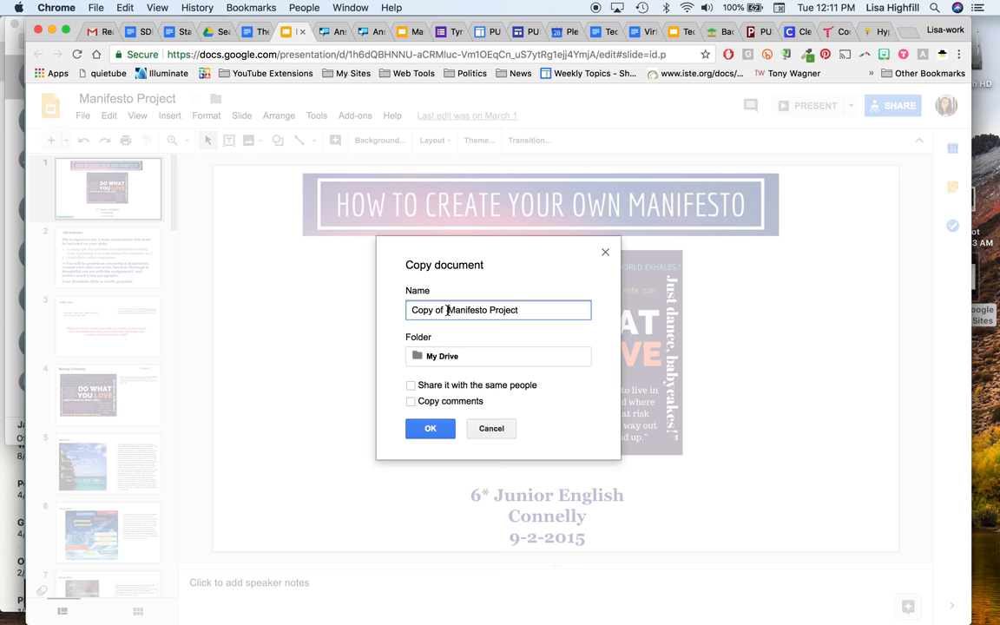
left_click(430, 427)
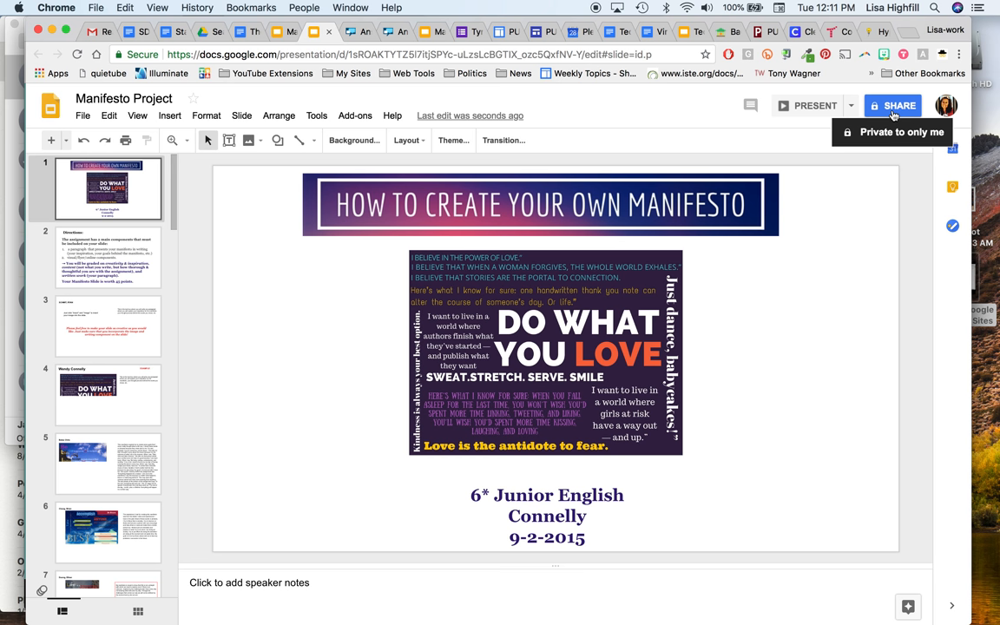
Share the copied deck so anyone with the link can edit, saving the setting.
left_click(899, 106)
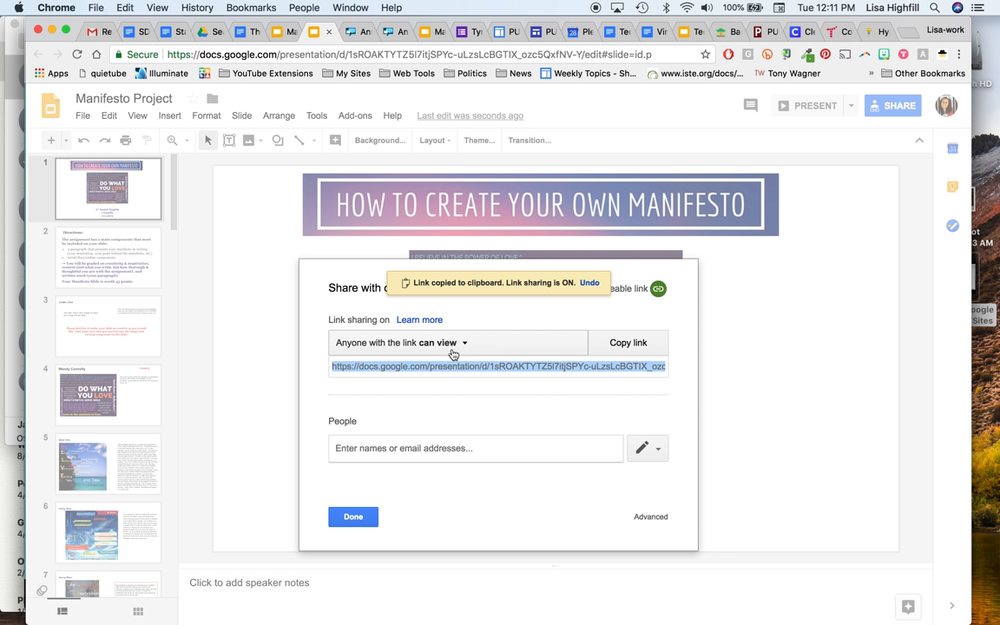
mouse_move(490, 350)
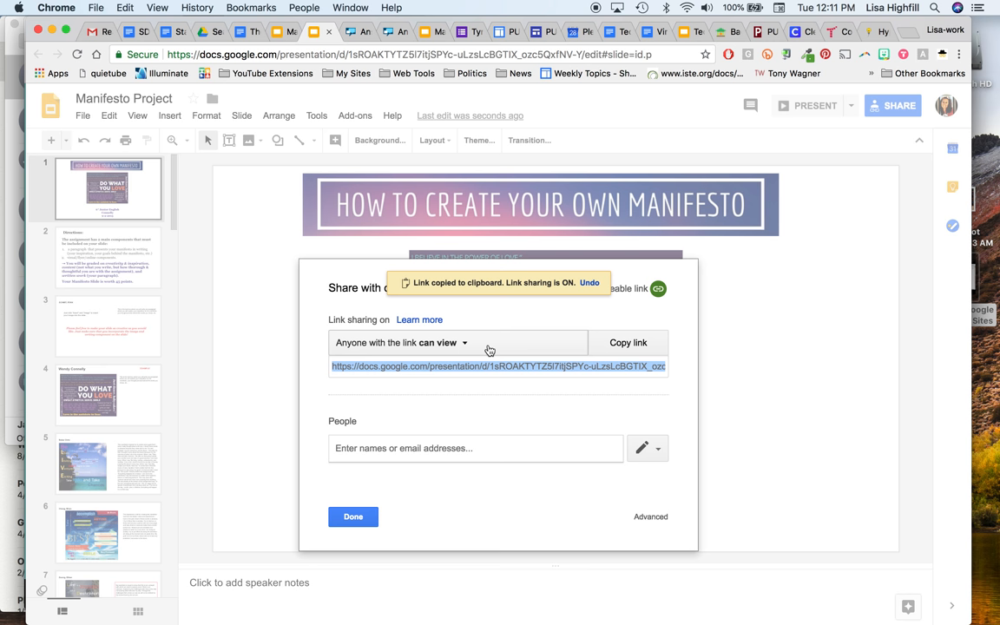
left_click(649, 517)
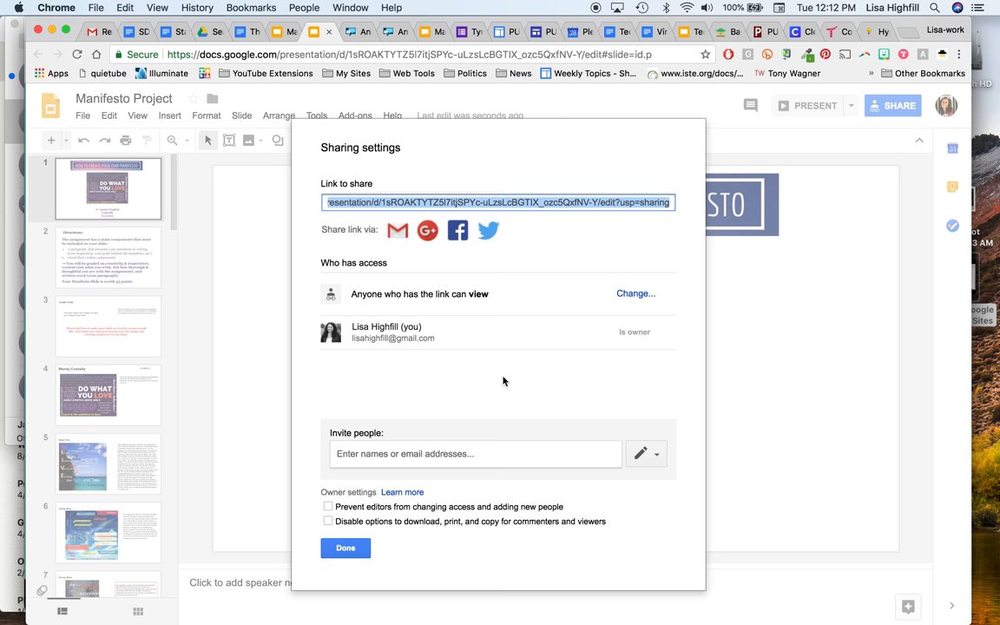
left_click(635, 293)
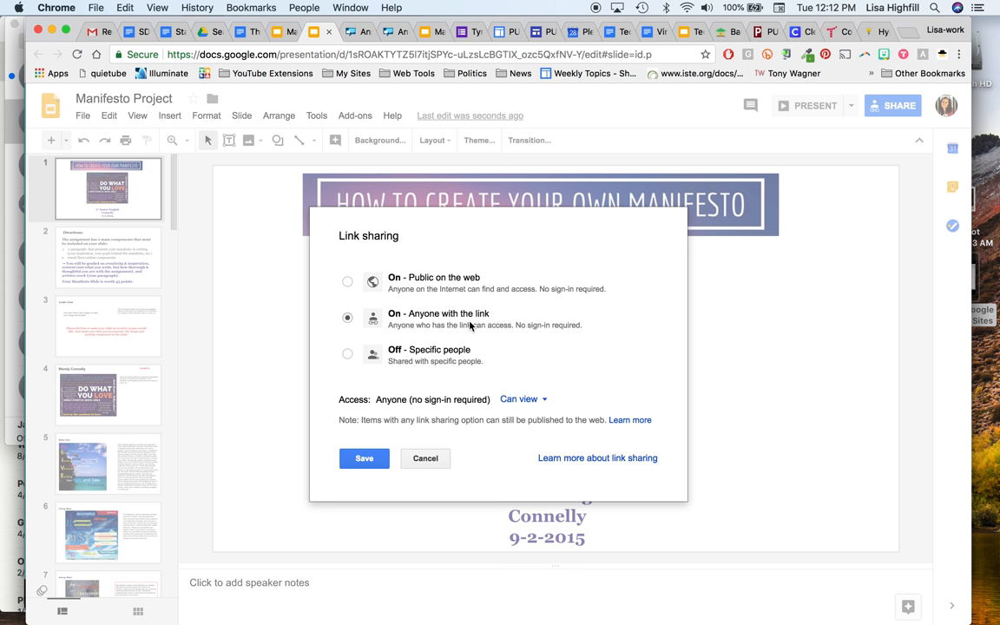
left_click(521, 397)
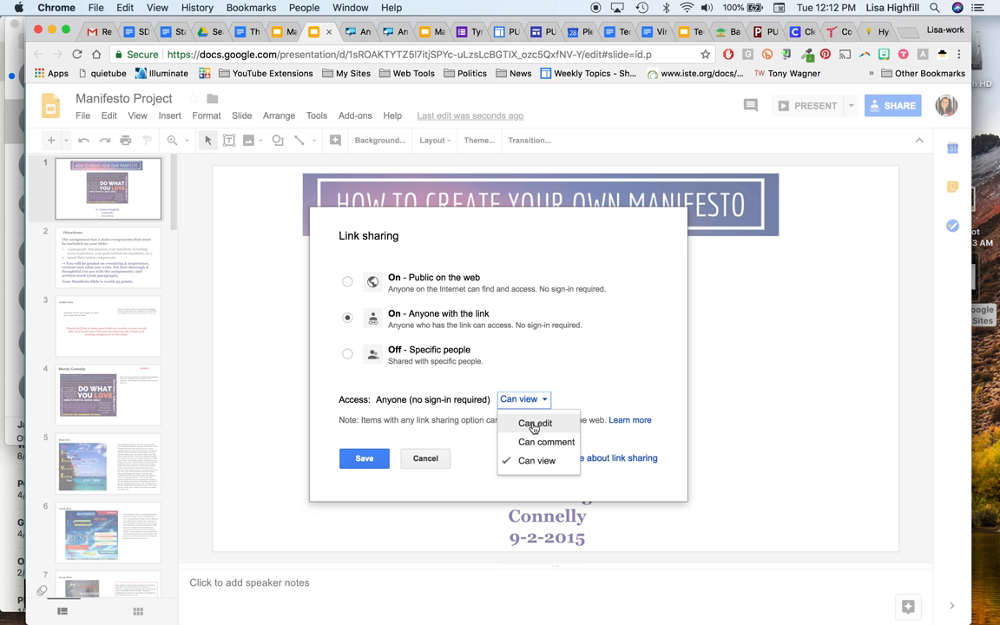
left_click(535, 423)
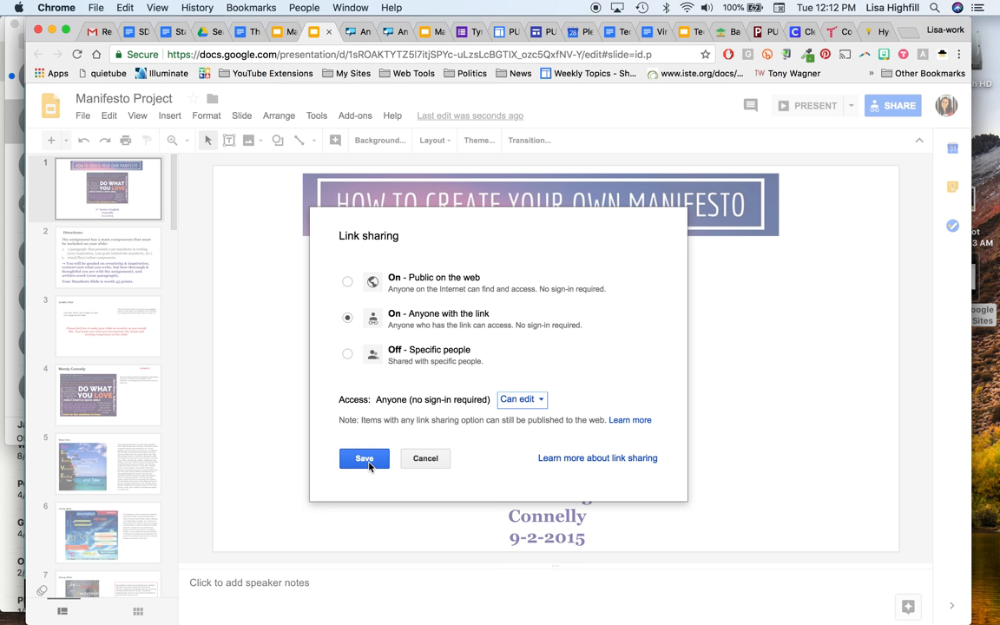
left_click(364, 458)
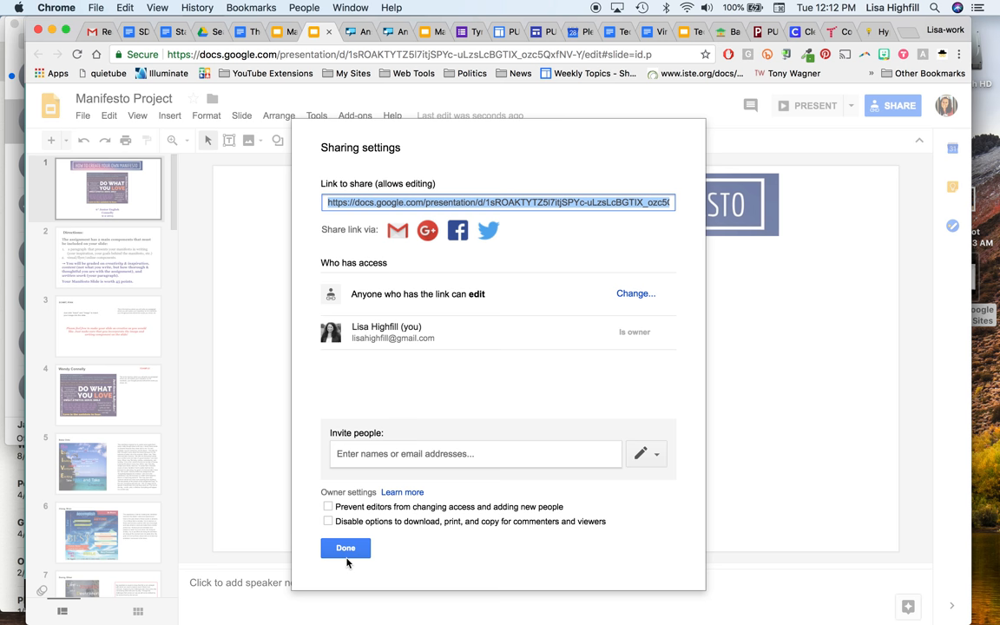
left_click(346, 548)
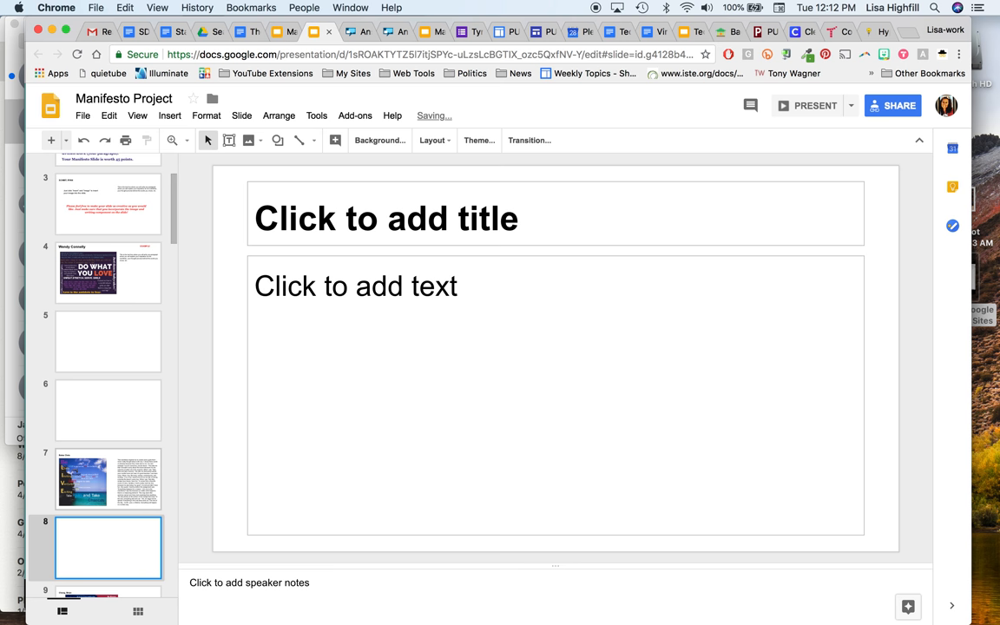
Delete the student slides, keeping the title, directions, template and example slides.
left_click(107, 340)
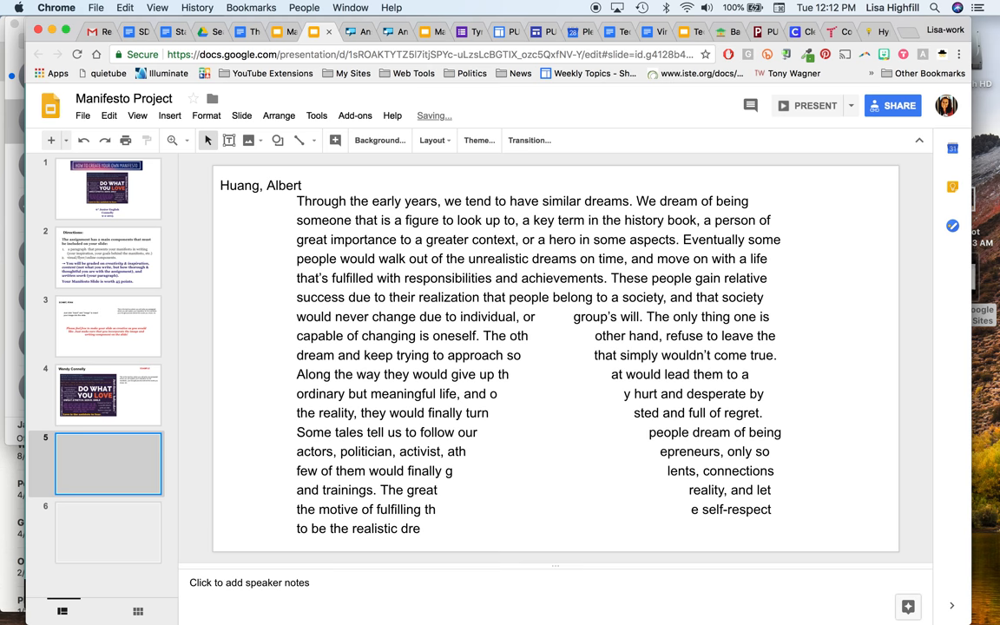
left_click(107, 326)
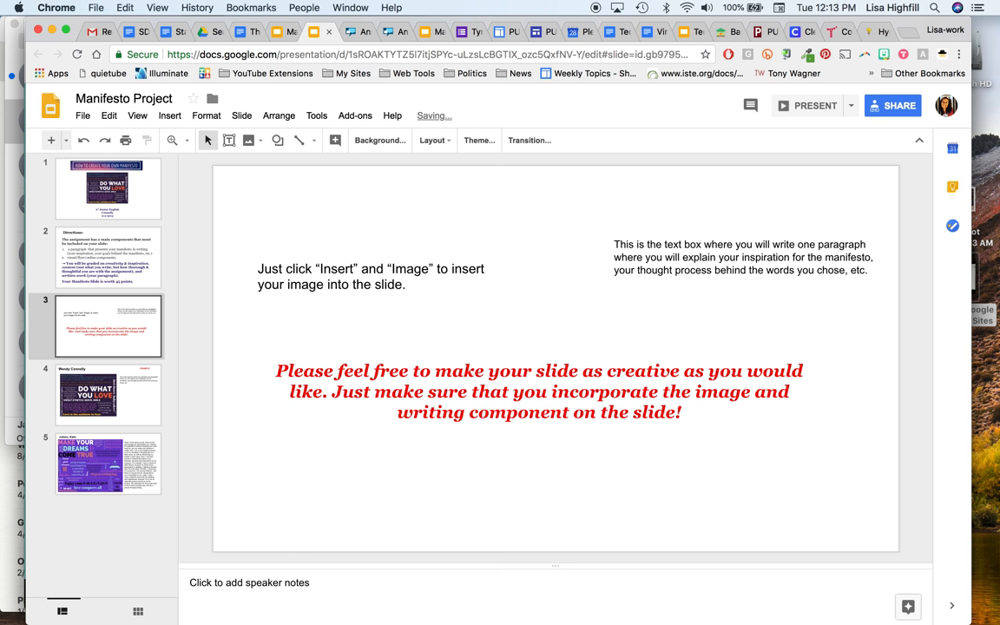
left_click(108, 396)
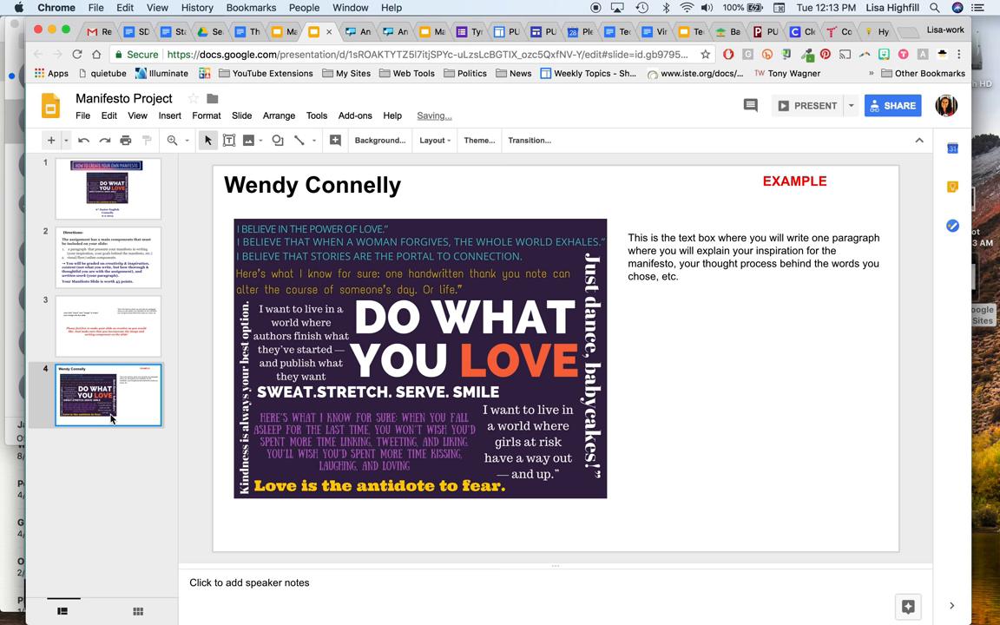
left_click(108, 326)
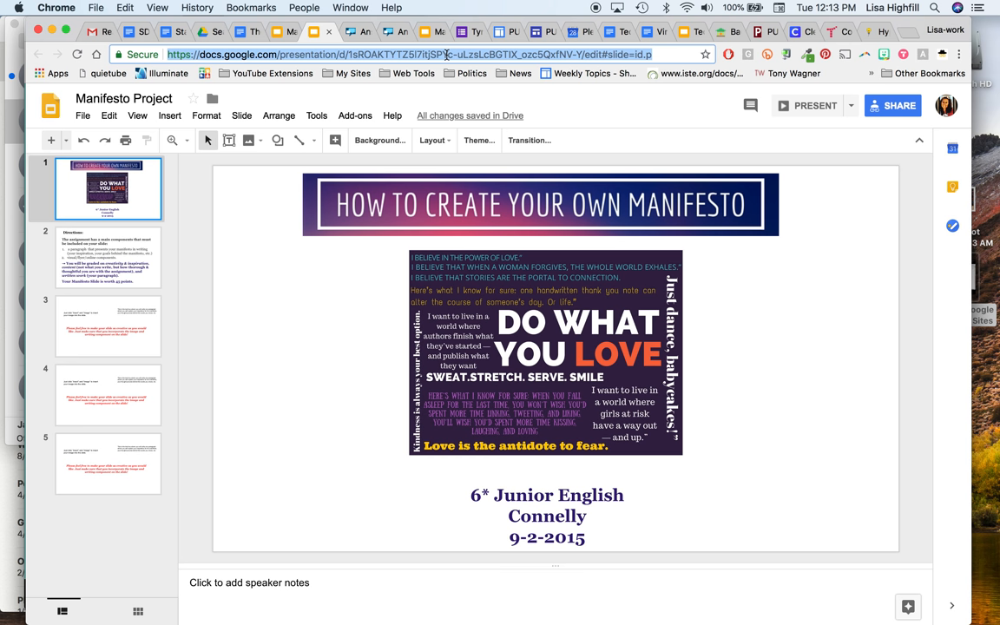
Back in the HyperDoc, repoint the Class slide deck link to the copied editable deck.
left_click(240, 32)
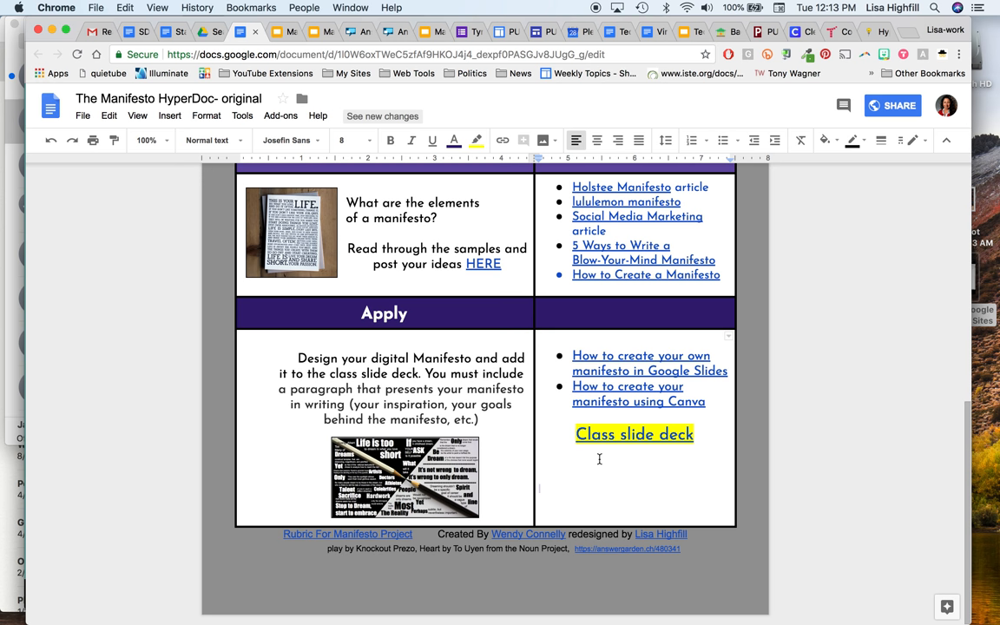
left_click(633, 434)
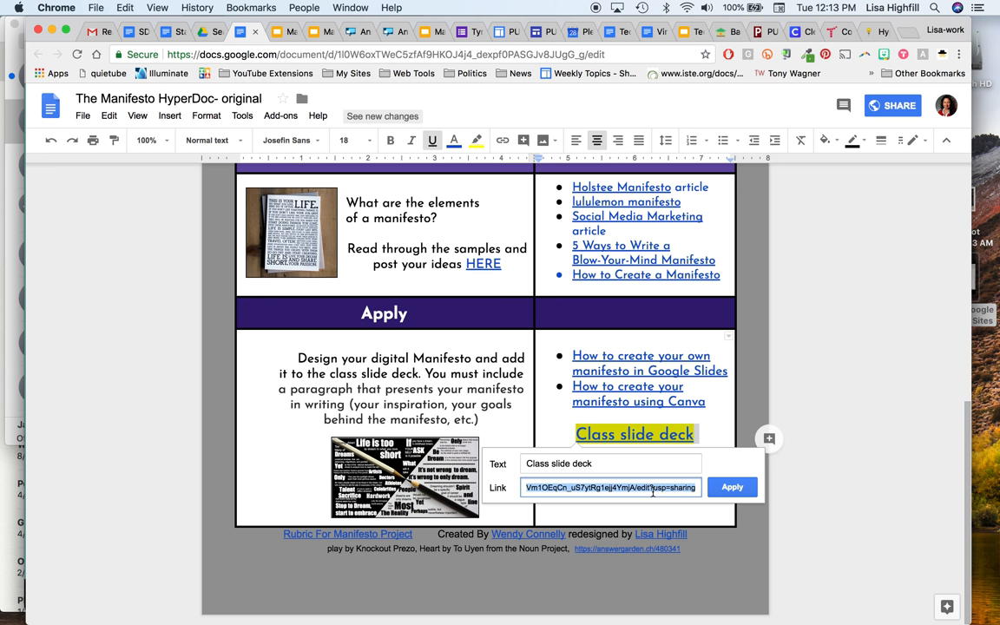
left_click(732, 486)
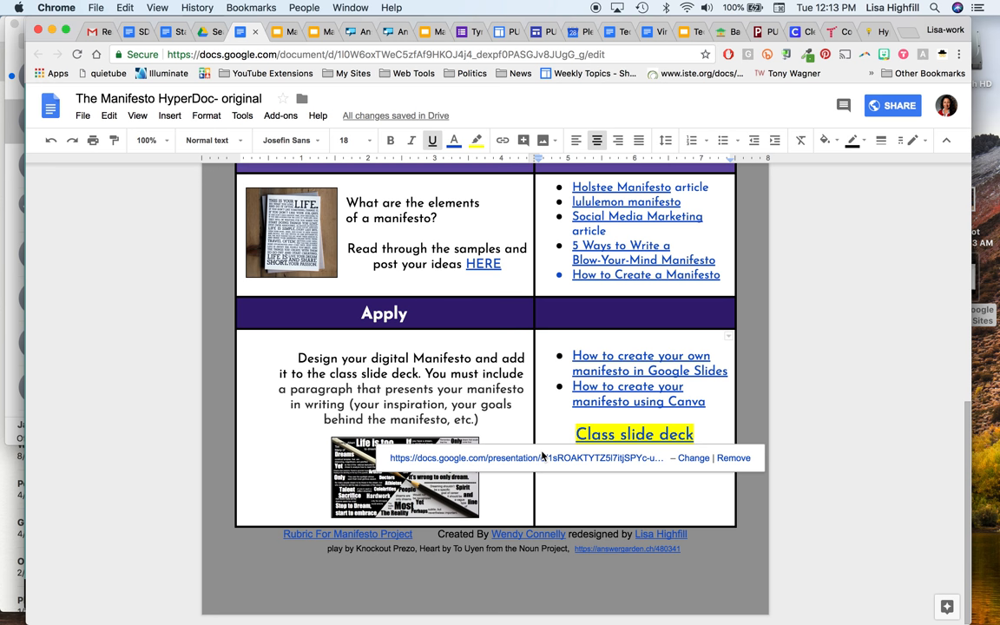